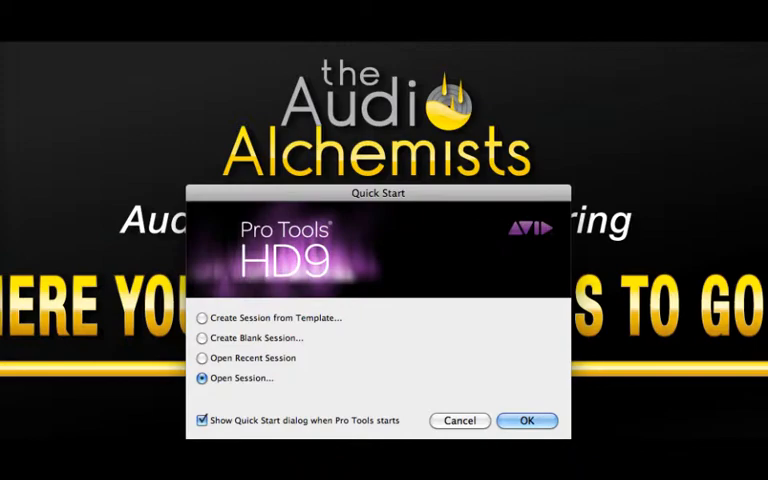
Step: Choose Create Blank Session to show BWF (.WAV), 16-bit, 44.1 kHz parameters
click(205, 337)
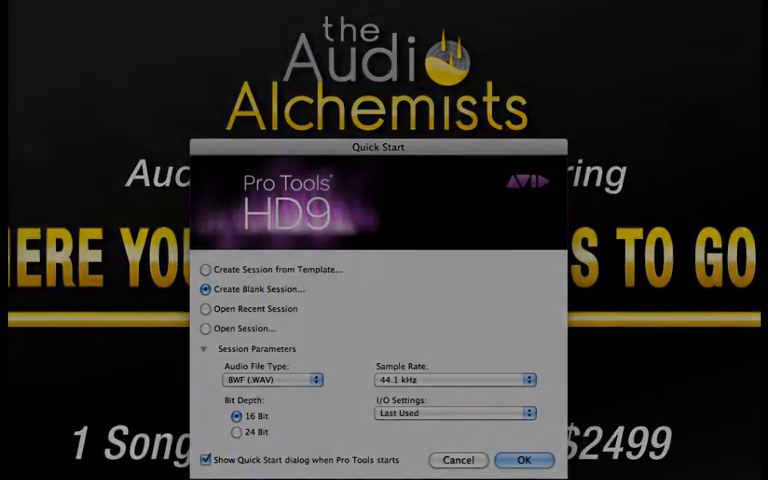
Step: View the I/O Settings presets, then switch to the Eleven Rack Full Session template
click(272, 380)
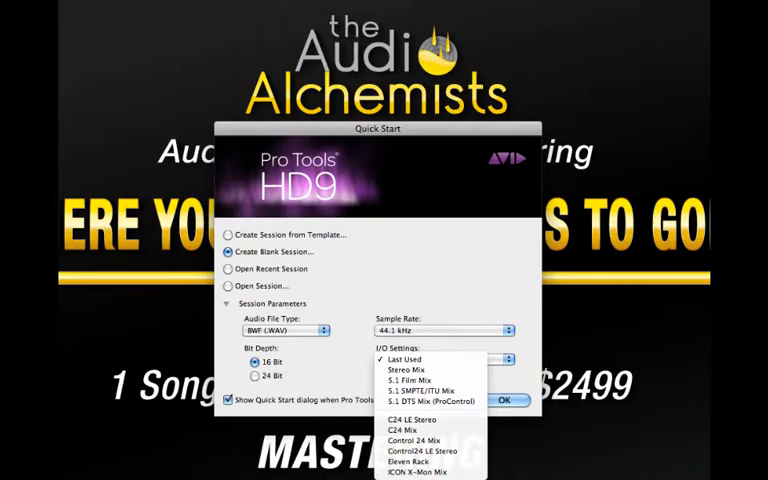
click(227, 243)
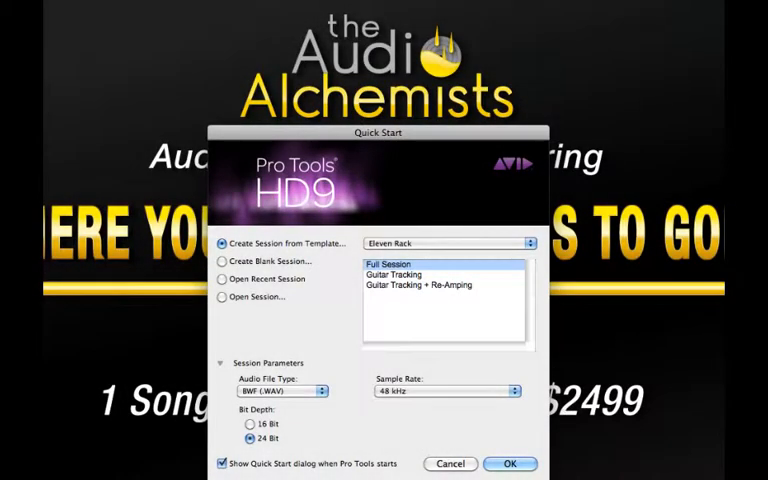